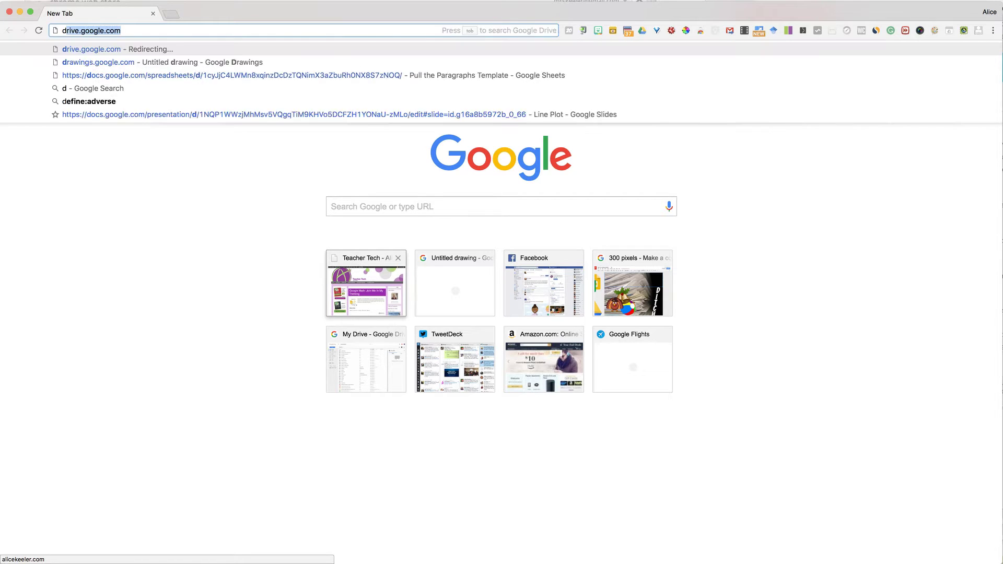
# - Create a new blank Google Docs document via docs.google.com/create
pyautogui.write('docs.google.com')
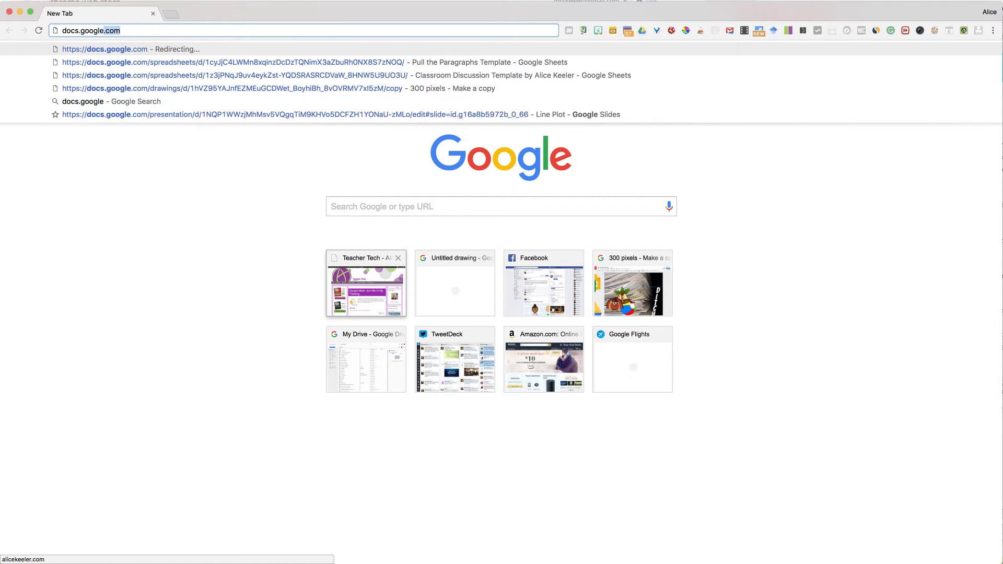
pyautogui.write('/create')
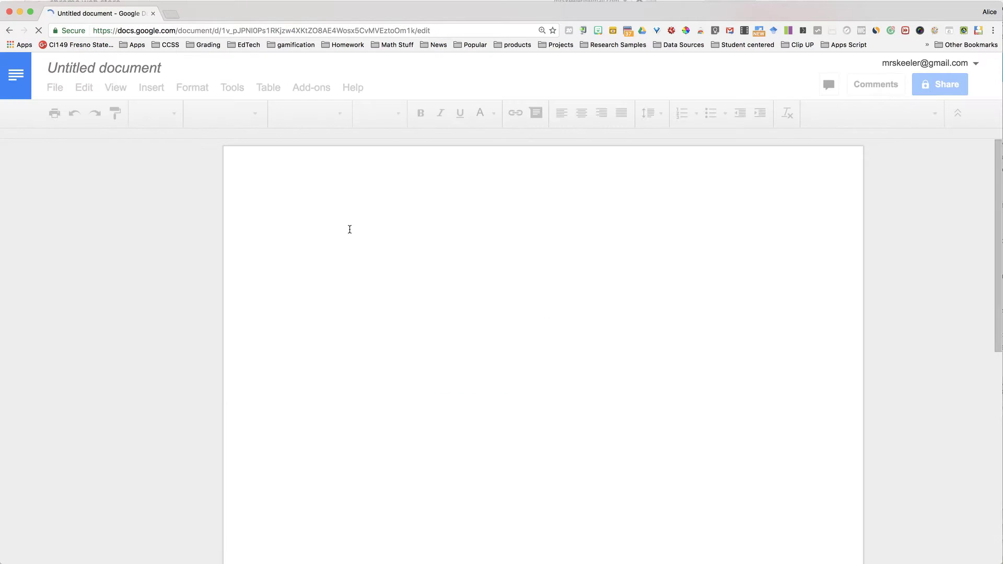
# - Begin writing 'This is private' in the document body
pyautogui.write('thi')
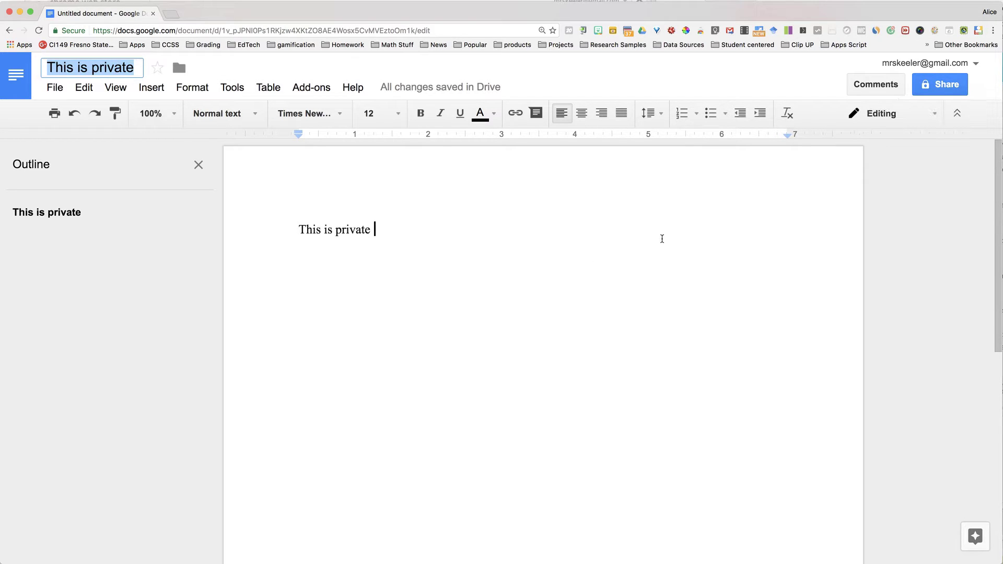
pyautogui.moveTo(761, 197)
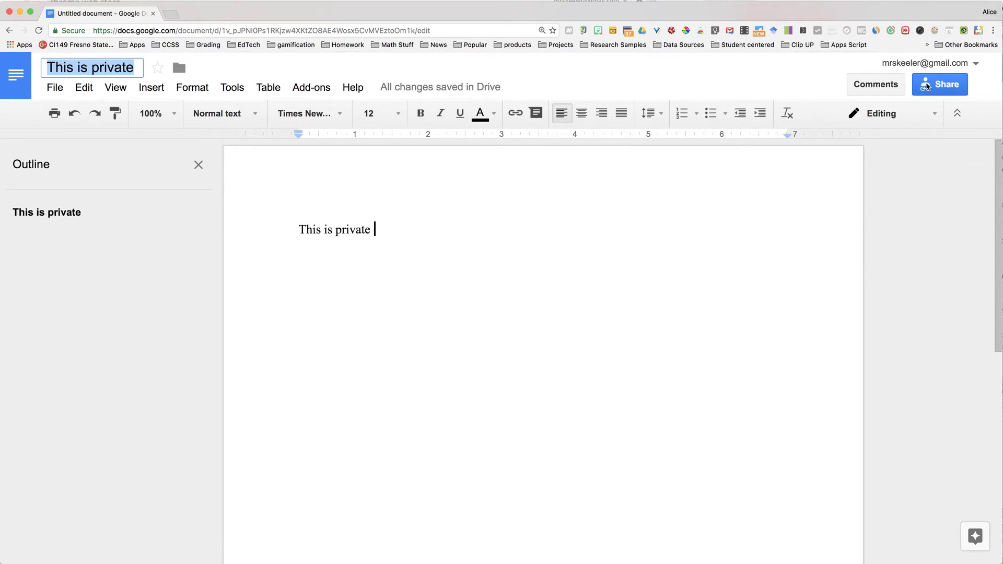
pyautogui.moveTo(946, 100)
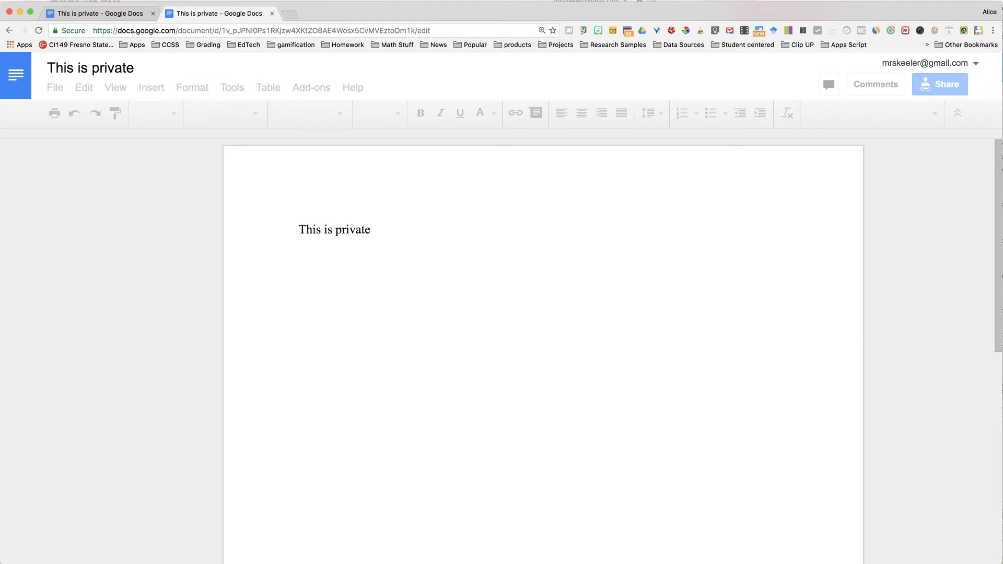
# - Create a new presentation via slides.google.com and title its first slide 'New Slides'
pyautogui.write('slides.google.com')
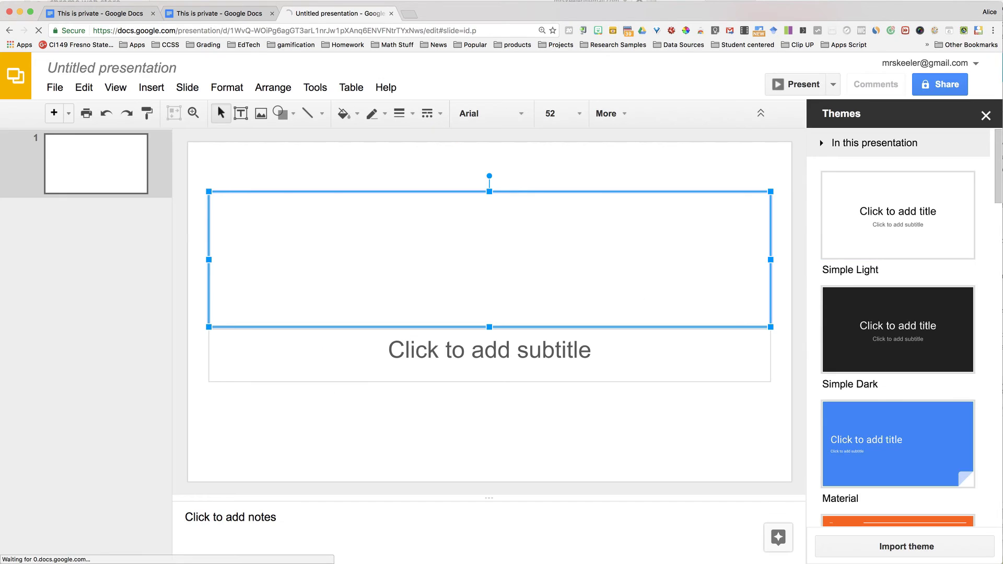
pyautogui.click(490, 295)
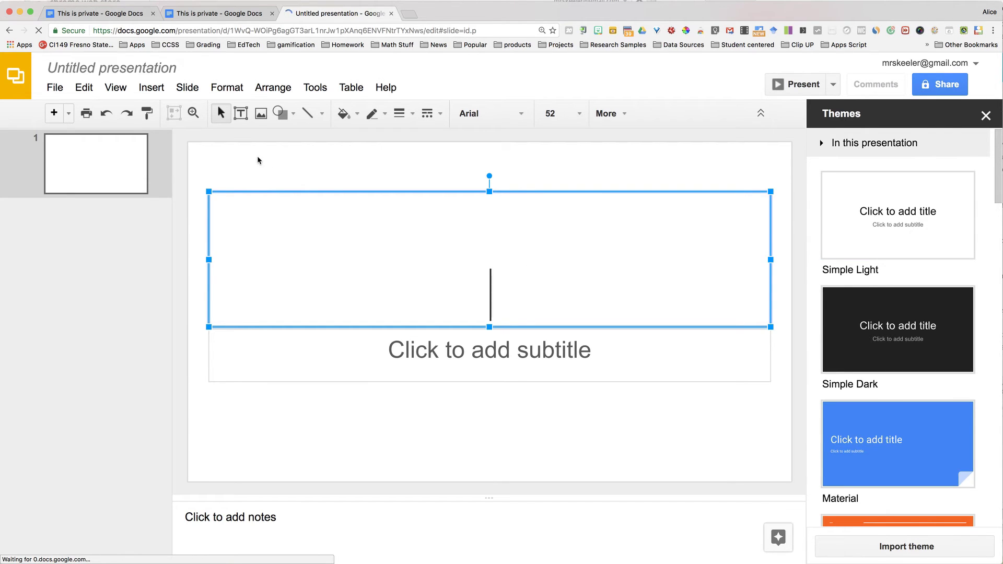
pyautogui.write('New Slides')
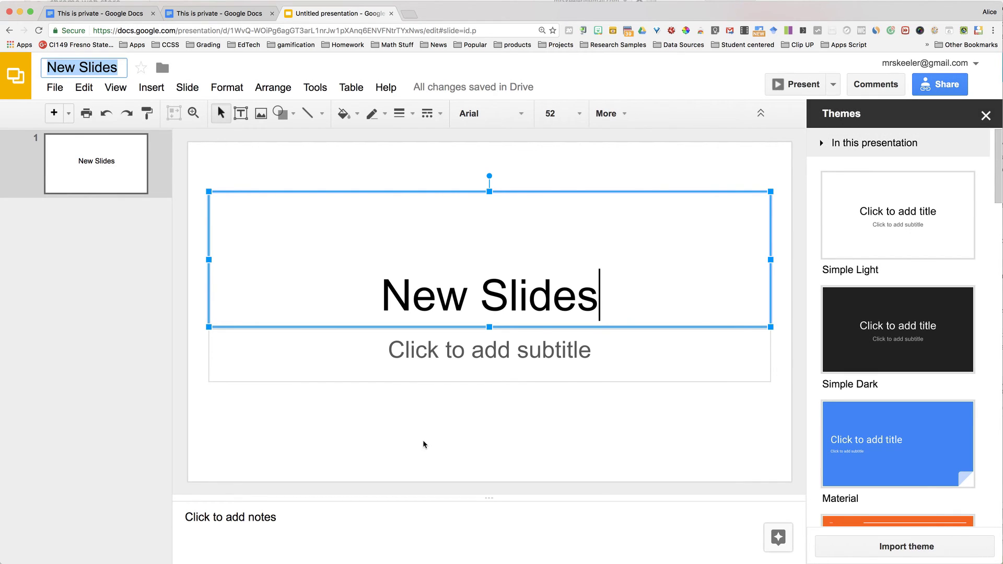
pyautogui.moveTo(425, 450)
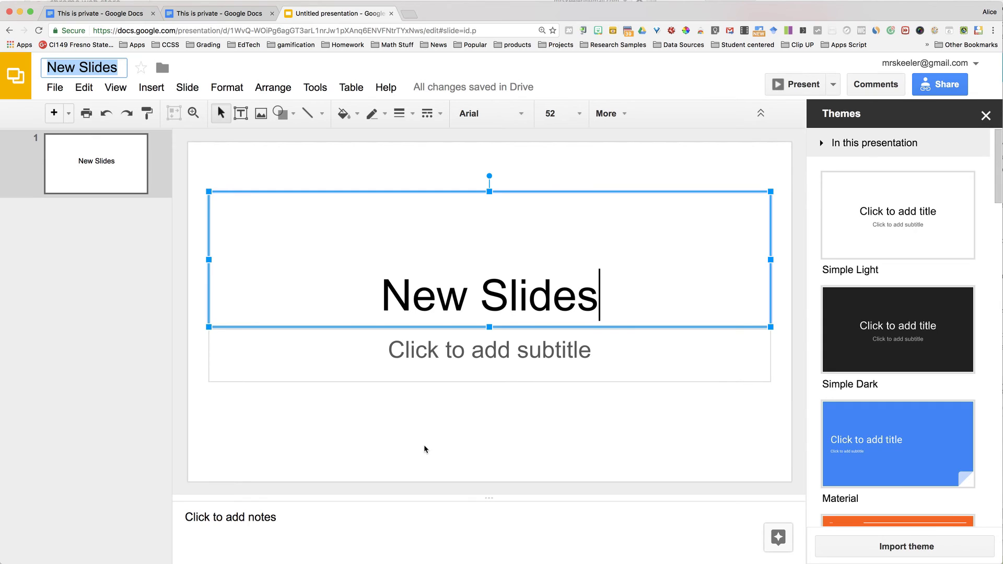